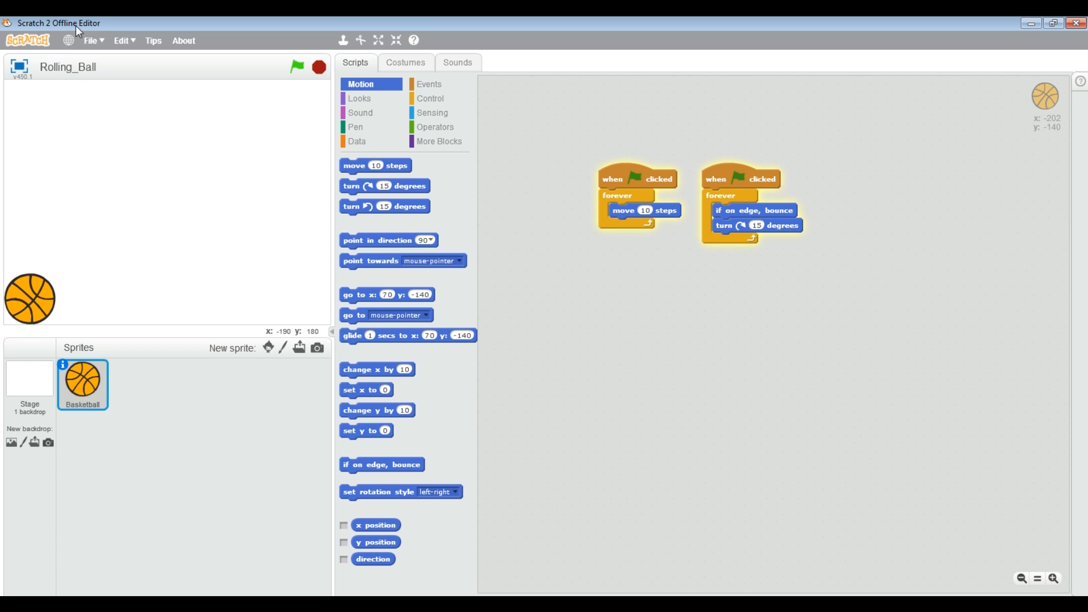
mouse_move(283, 151)
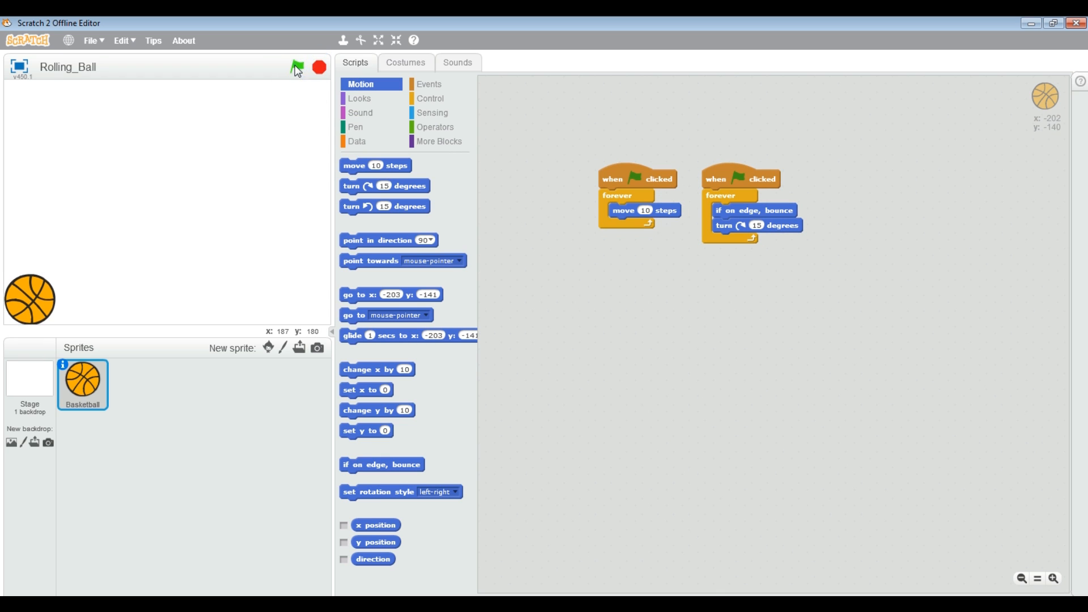
Run Rolling_Ball with the green flag and drag the basketball across the stage
click(297, 68)
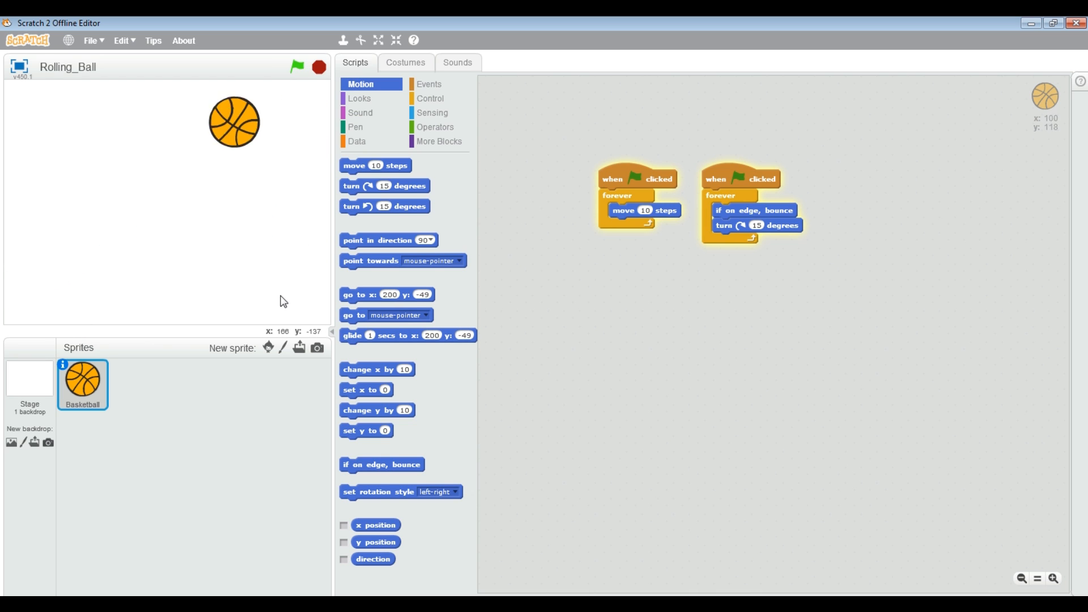
drag(234, 122, 41, 223)
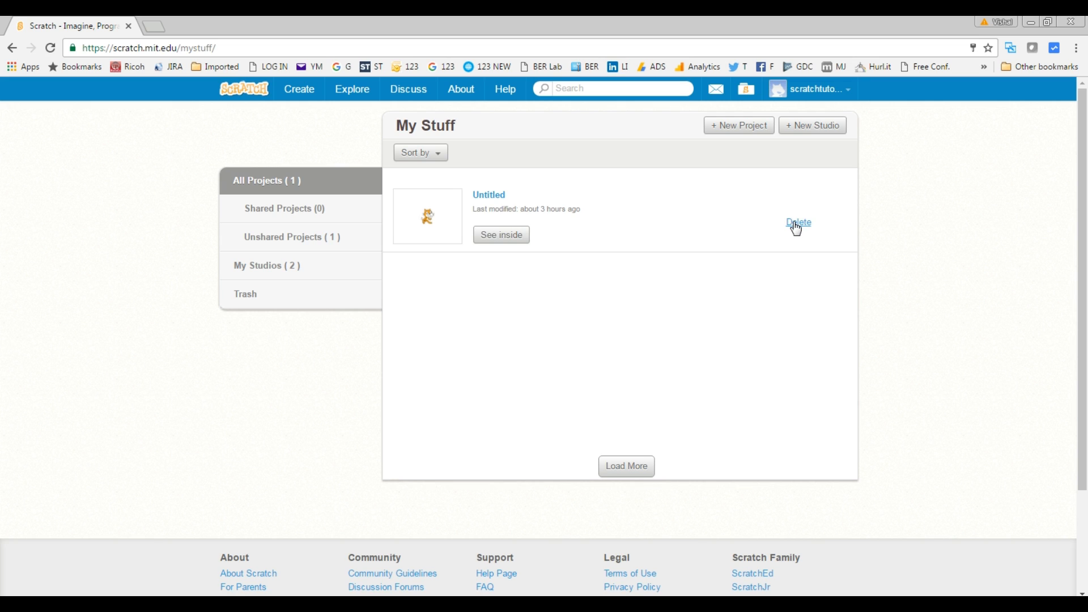
Delete the Untitled project from My Stuff
click(798, 222)
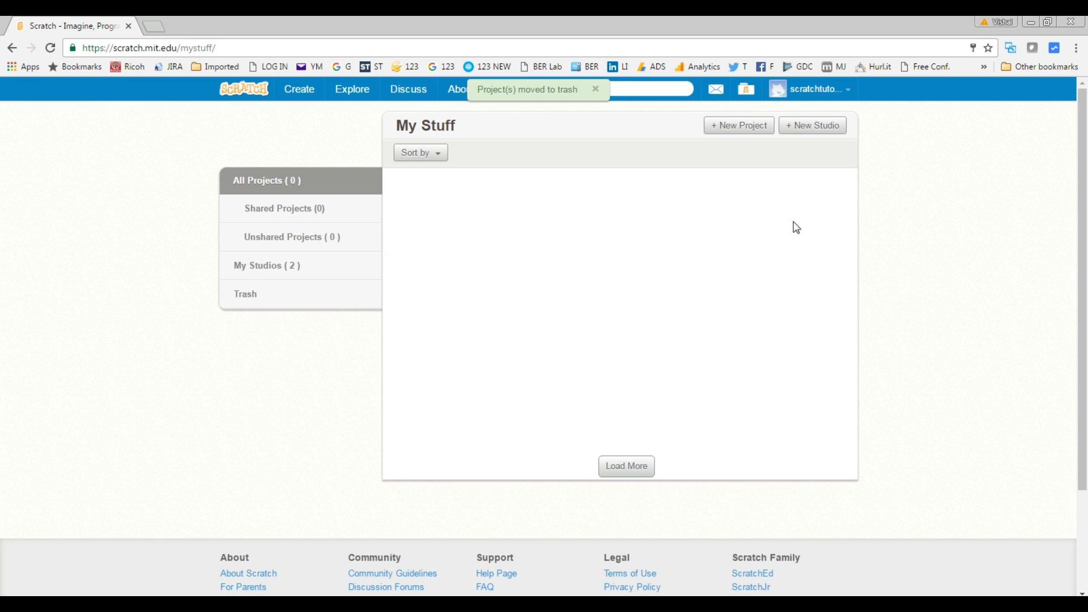
mouse_move(781, 192)
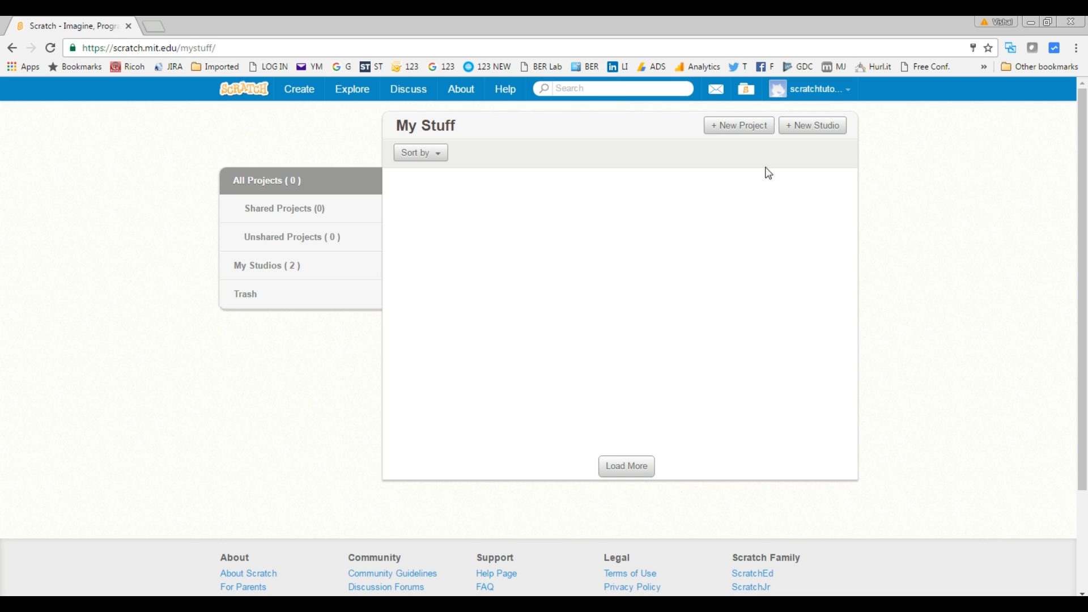
Create a new untitled project with + New Project
click(738, 126)
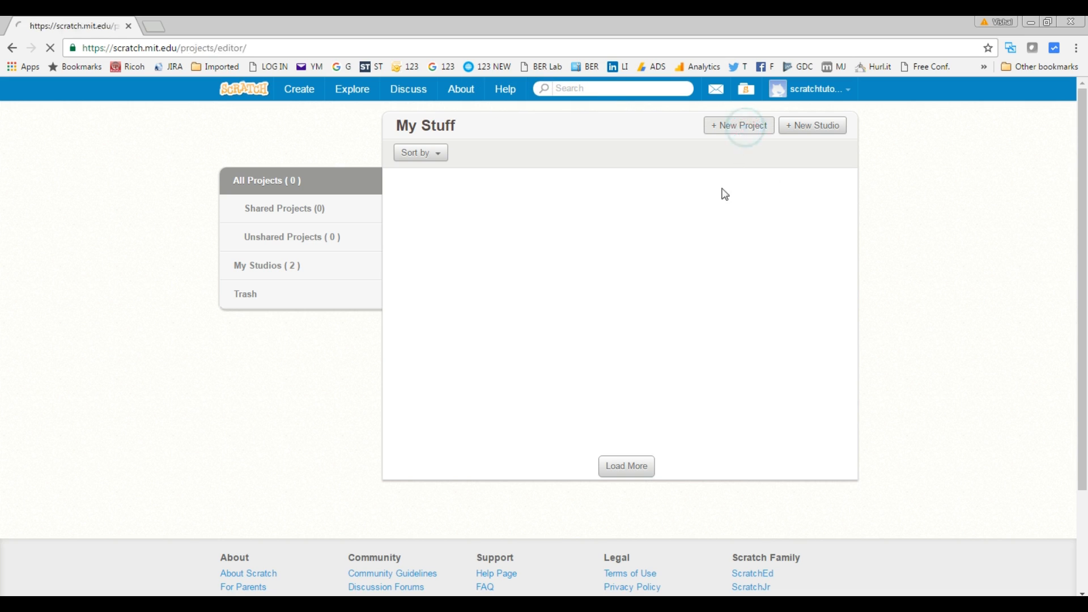
click(738, 126)
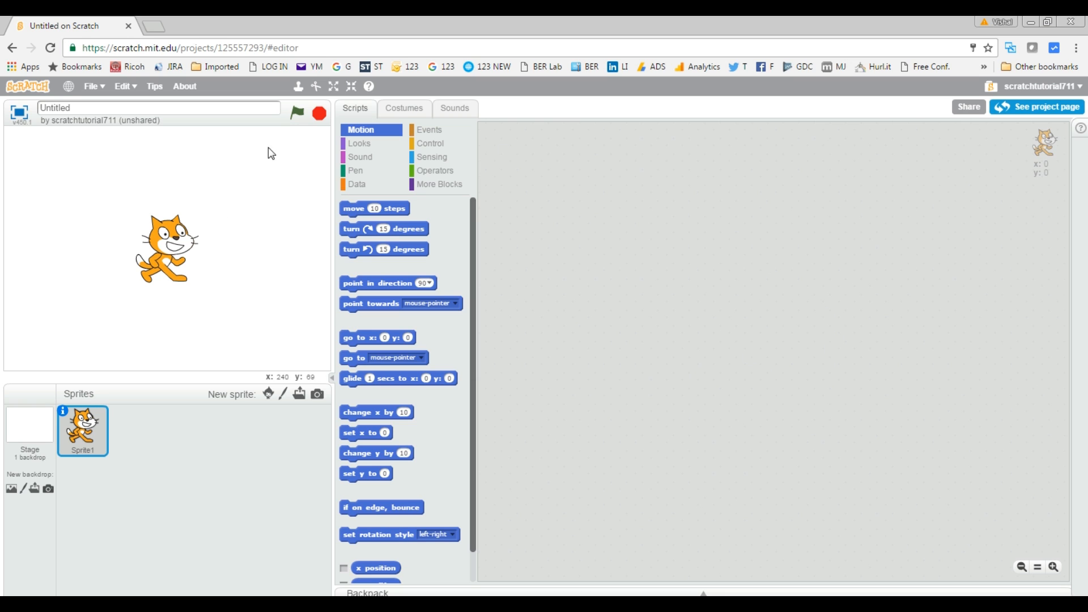
mouse_move(270, 303)
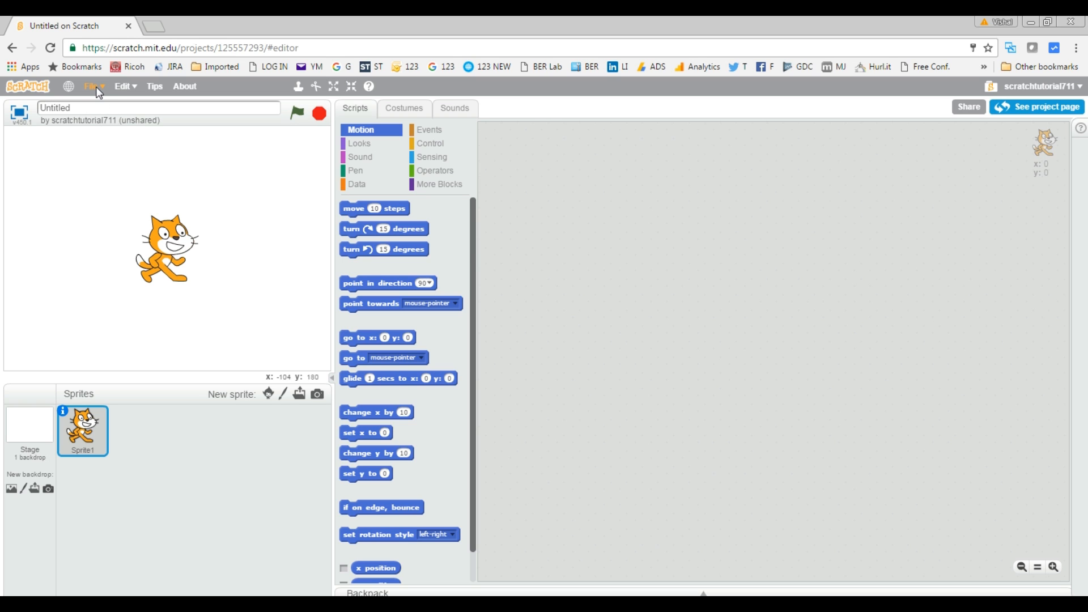
Open the online editor's File menu to reach Upload from your computer
click(93, 87)
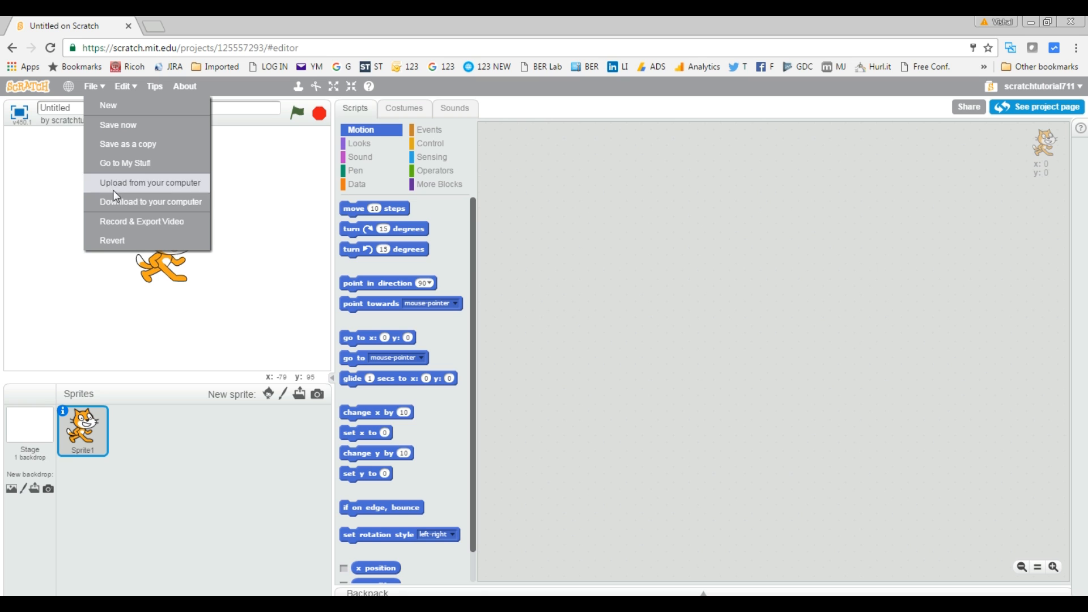
mouse_move(117, 187)
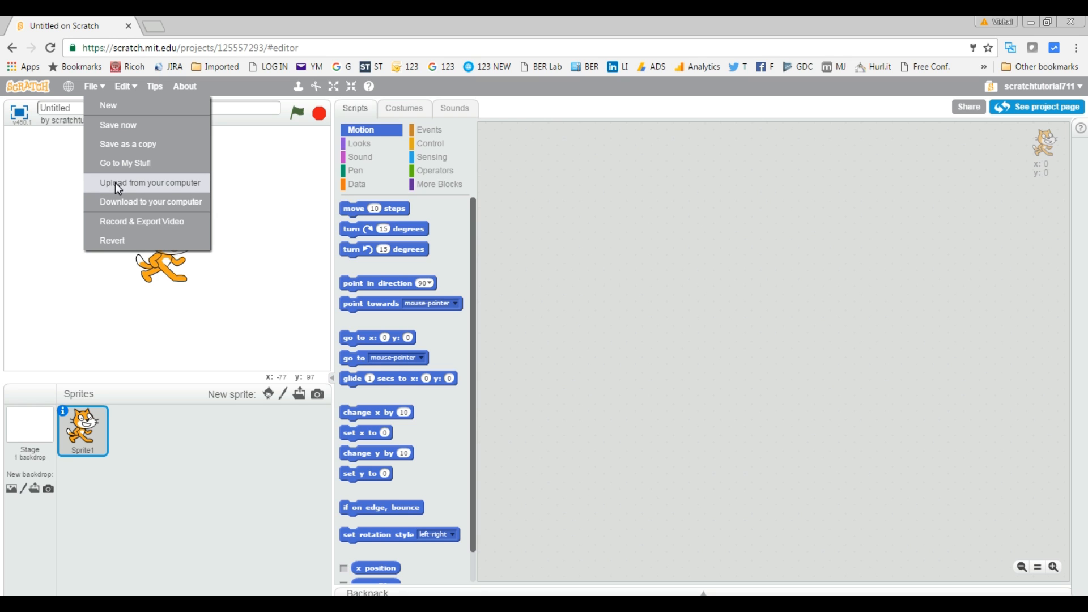
mouse_move(120, 212)
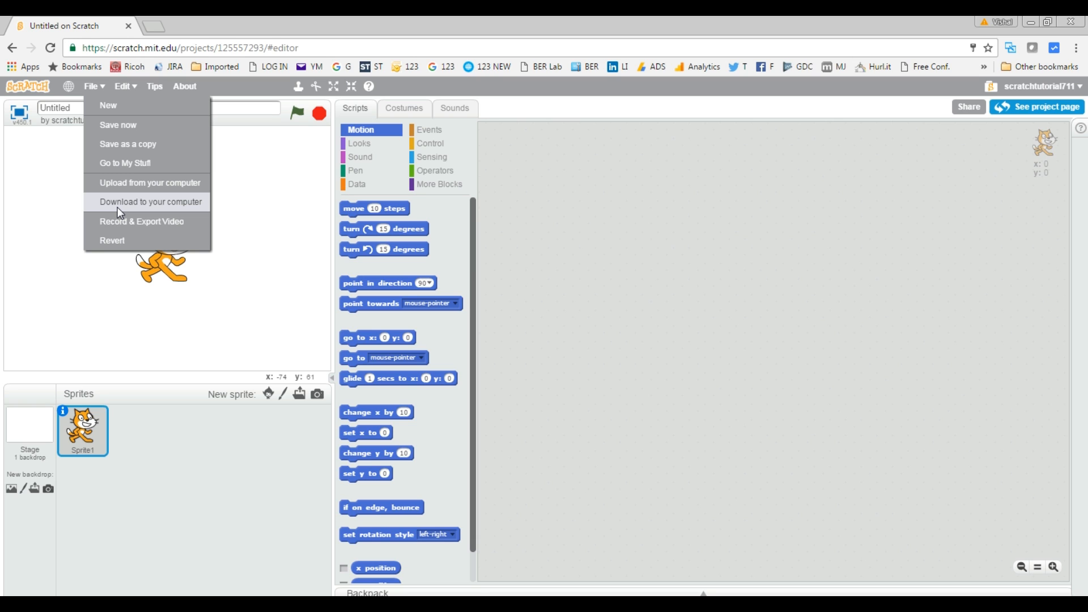
mouse_move(117, 182)
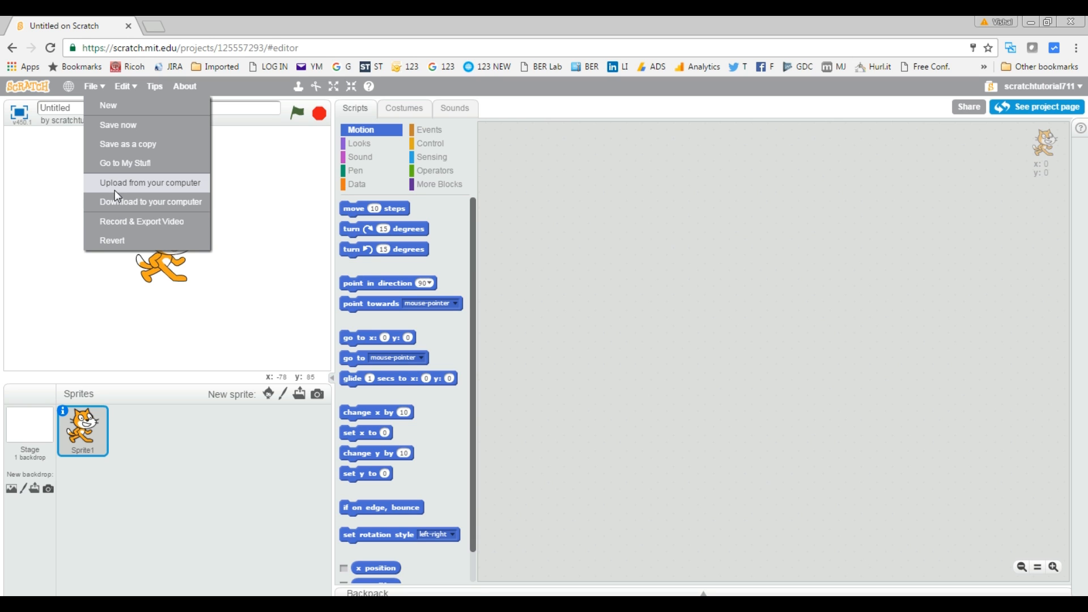
mouse_move(119, 194)
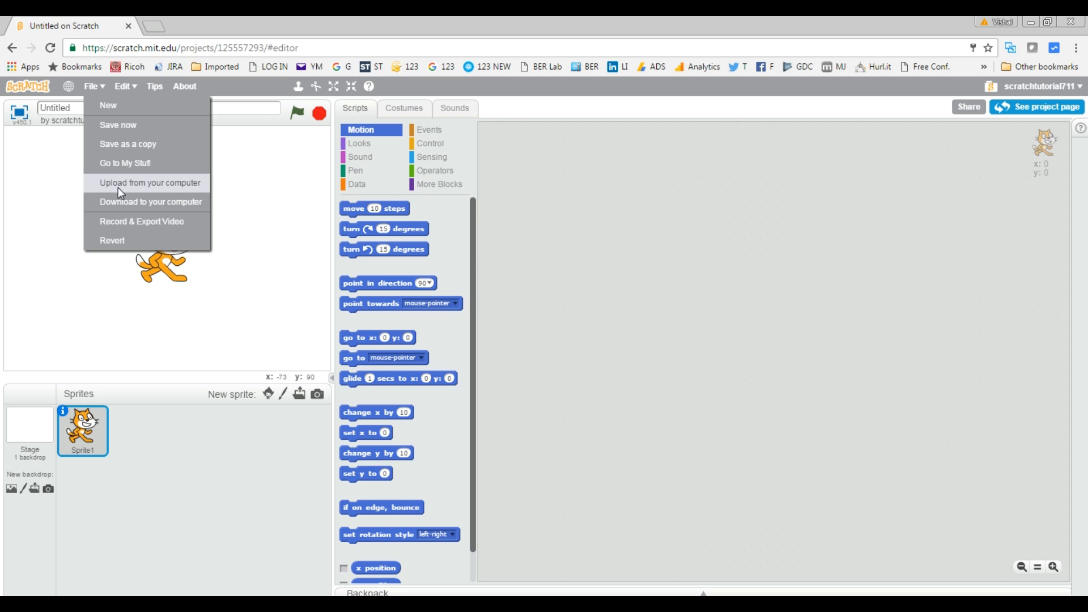
mouse_move(121, 204)
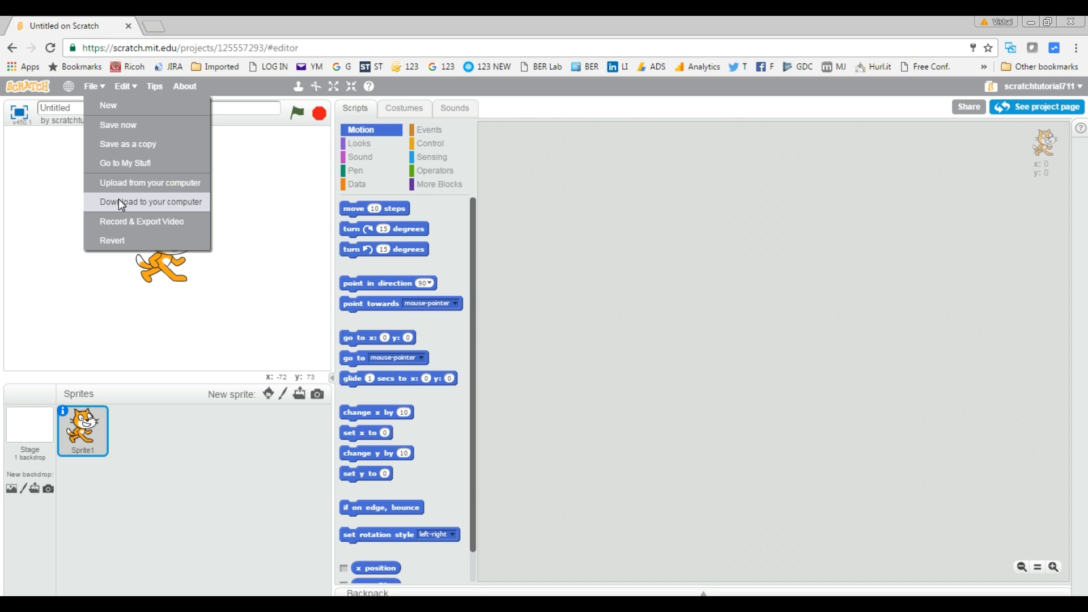
mouse_move(132, 188)
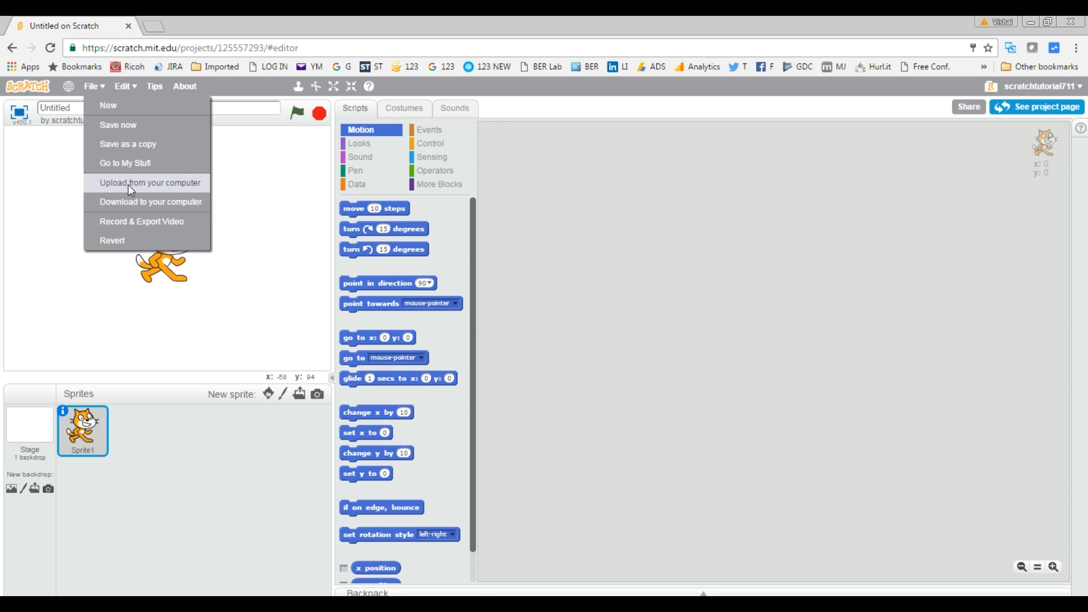
mouse_move(132, 188)
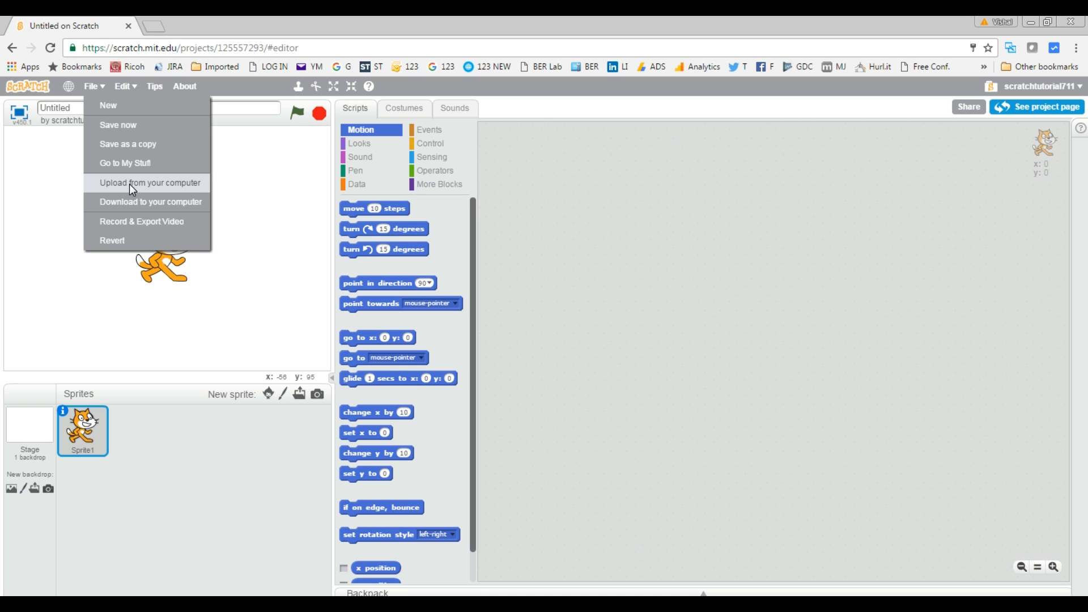
Select Rolling_Ball.sb2 in the Open dialog and upload it
click(149, 182)
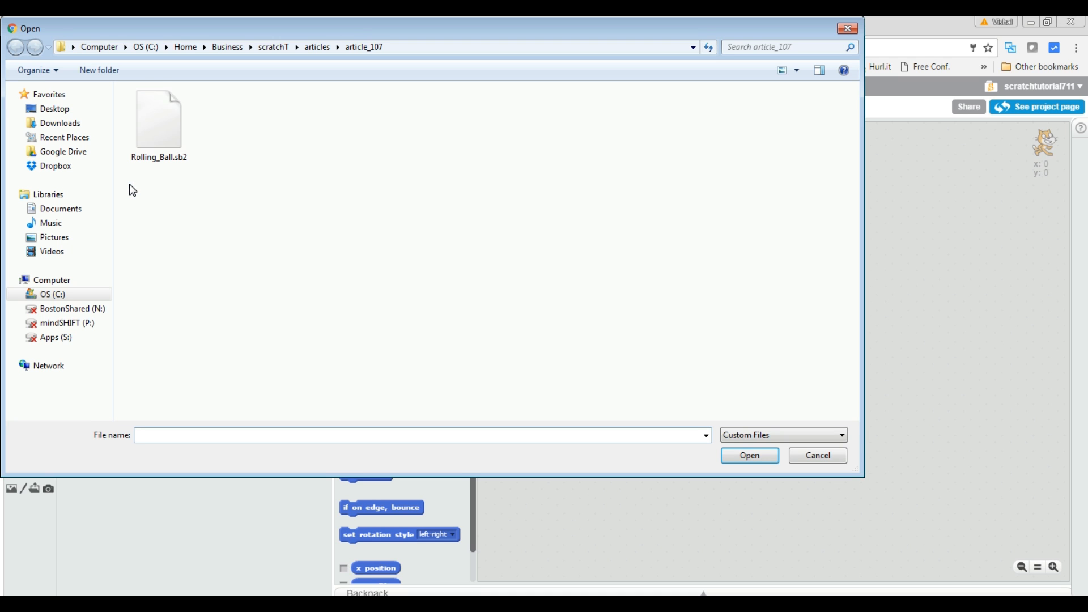
click(158, 121)
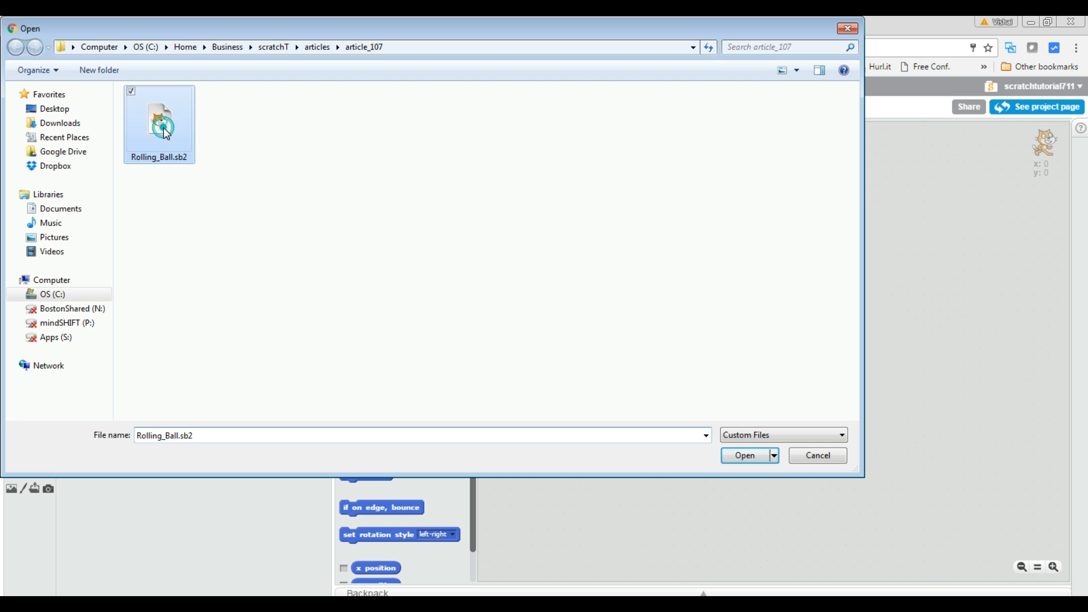
mouse_move(164, 172)
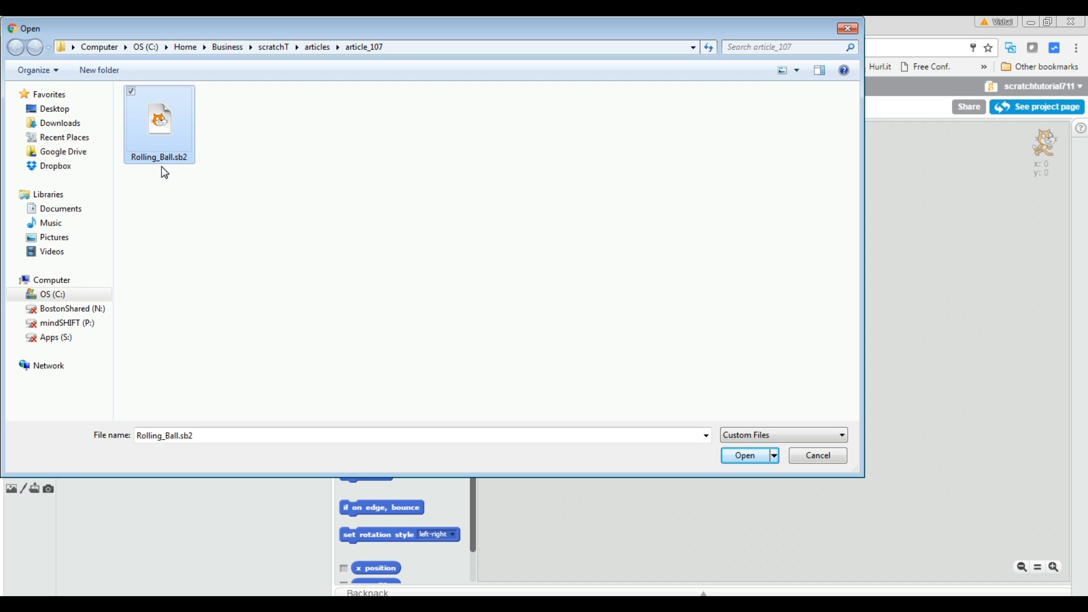
mouse_move(186, 165)
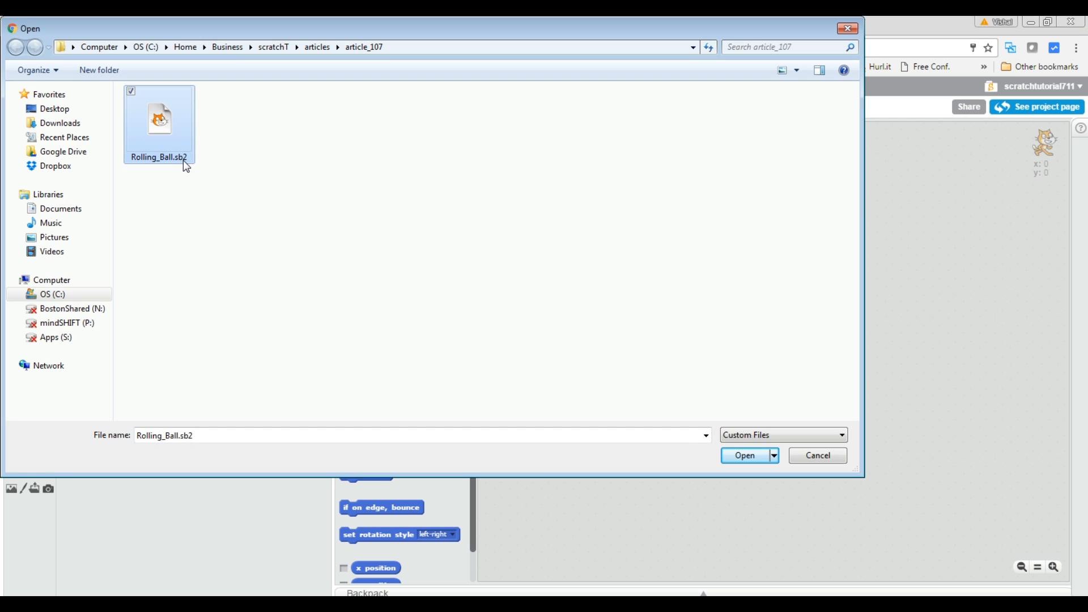
click(744, 455)
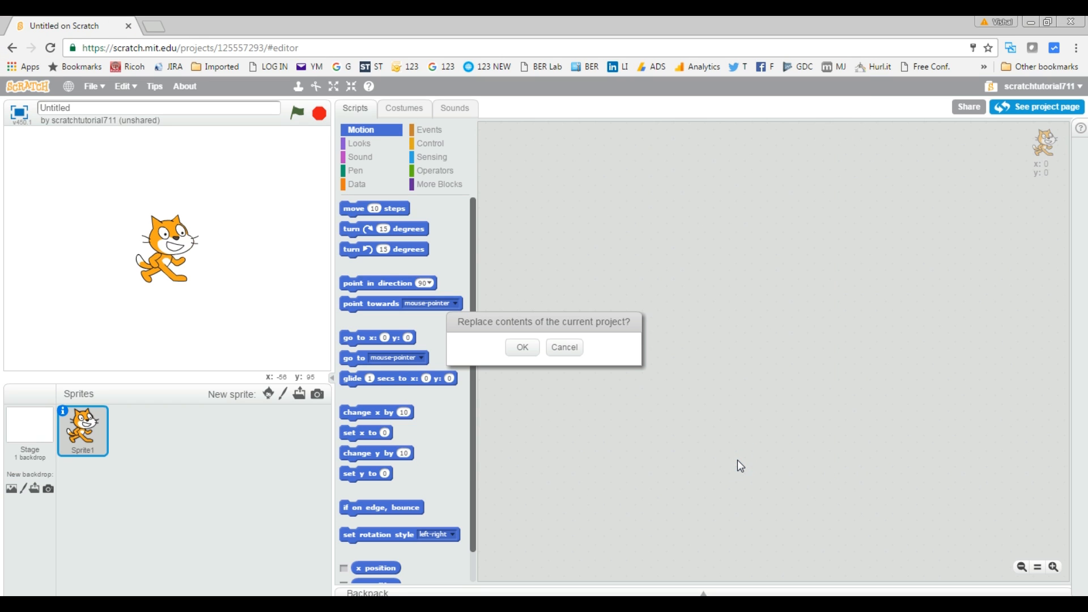
mouse_move(522, 328)
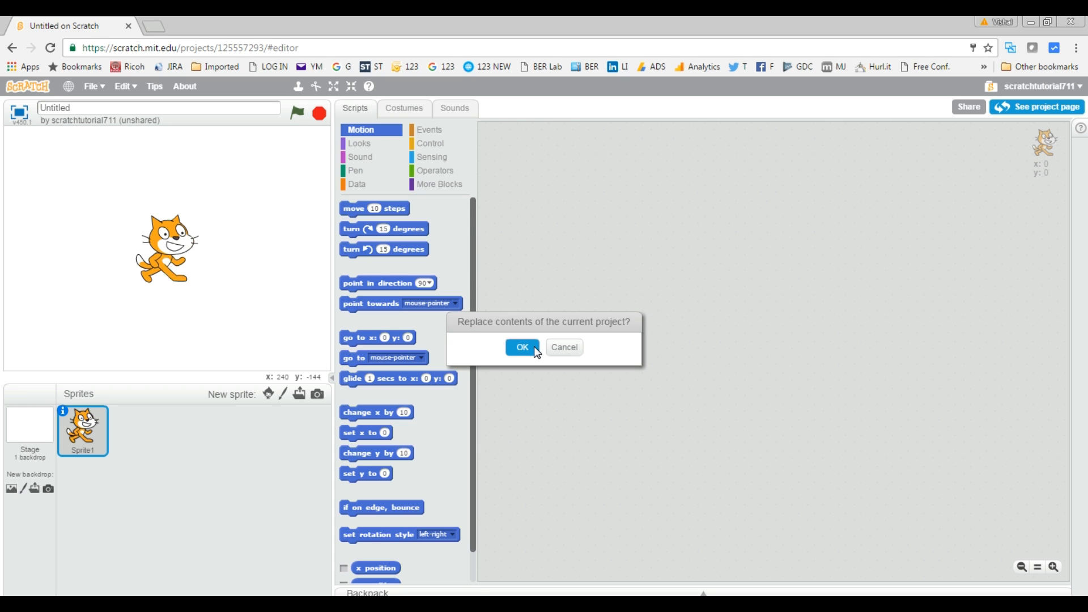
Confirm replacing the untitled project's contents with Rolling_Ball
click(522, 347)
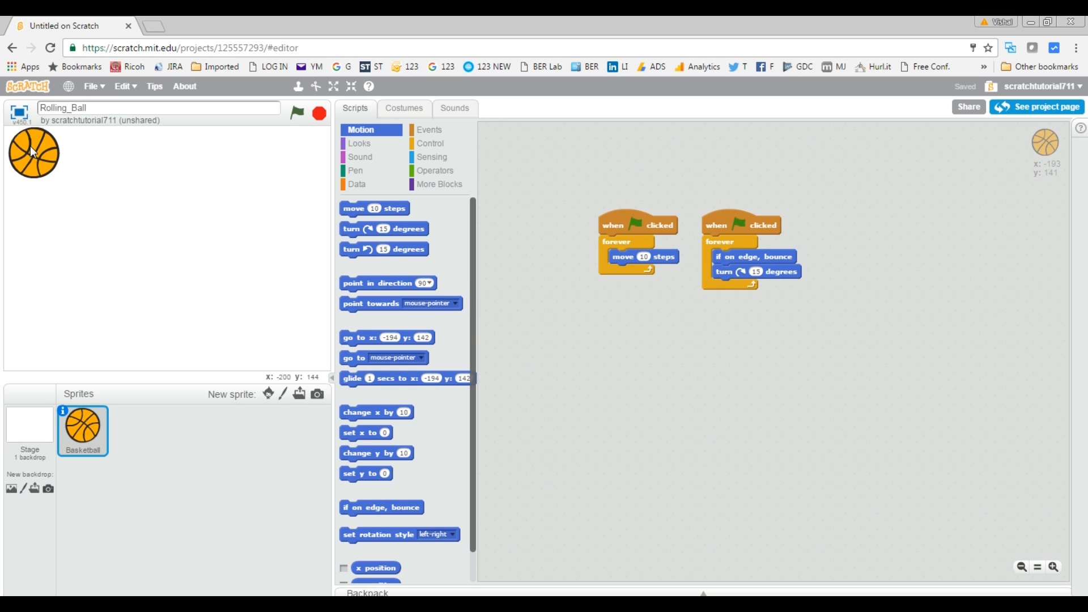
mouse_move(19, 160)
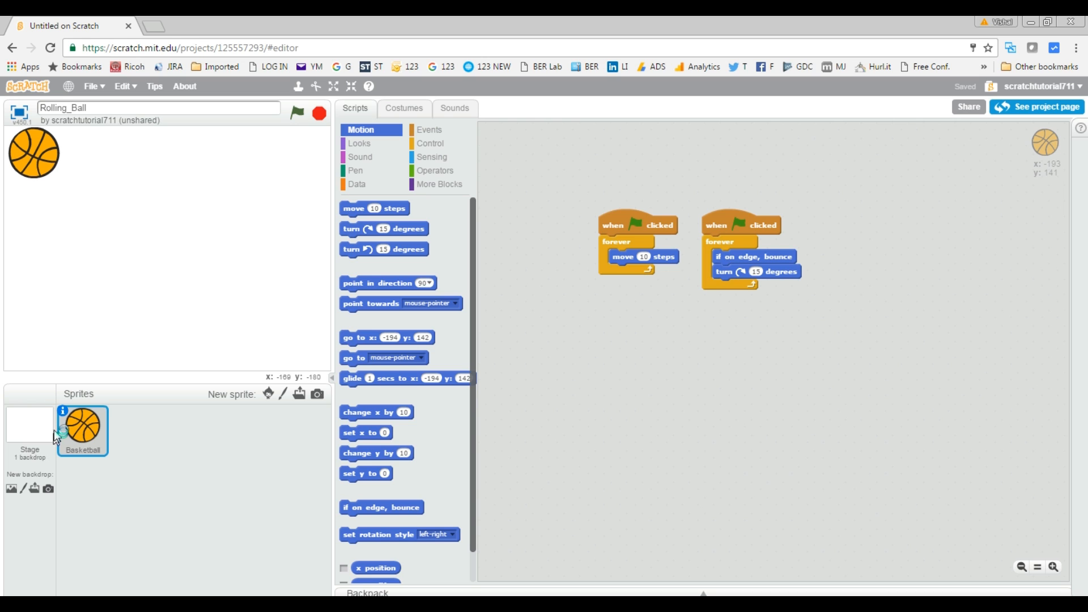
mouse_move(782, 170)
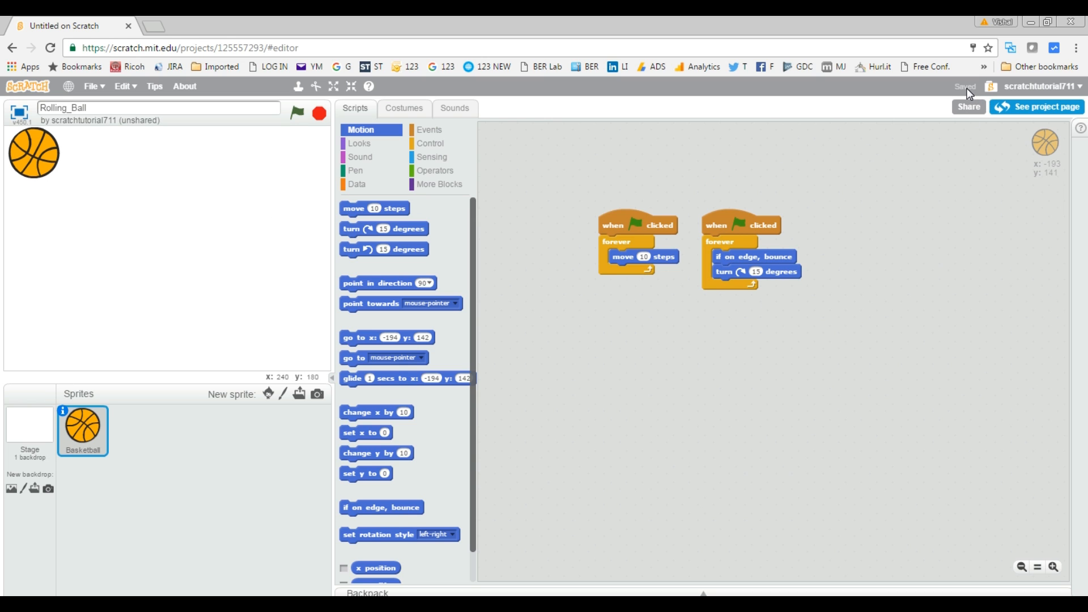
Go to My Stuff from the account menu and open the Rolling_Ball project page
click(1039, 86)
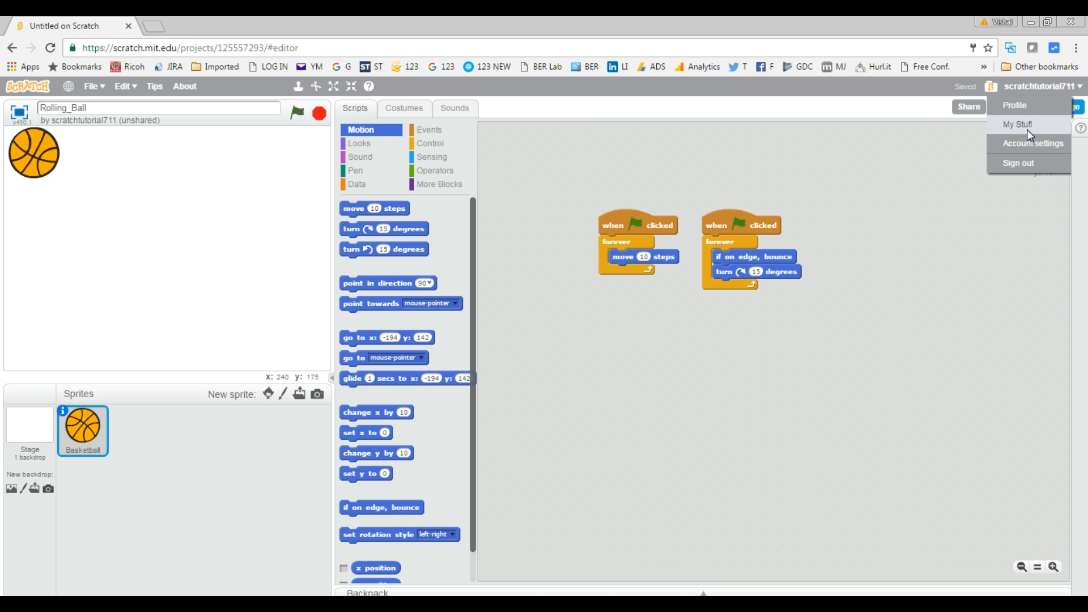
click(1017, 124)
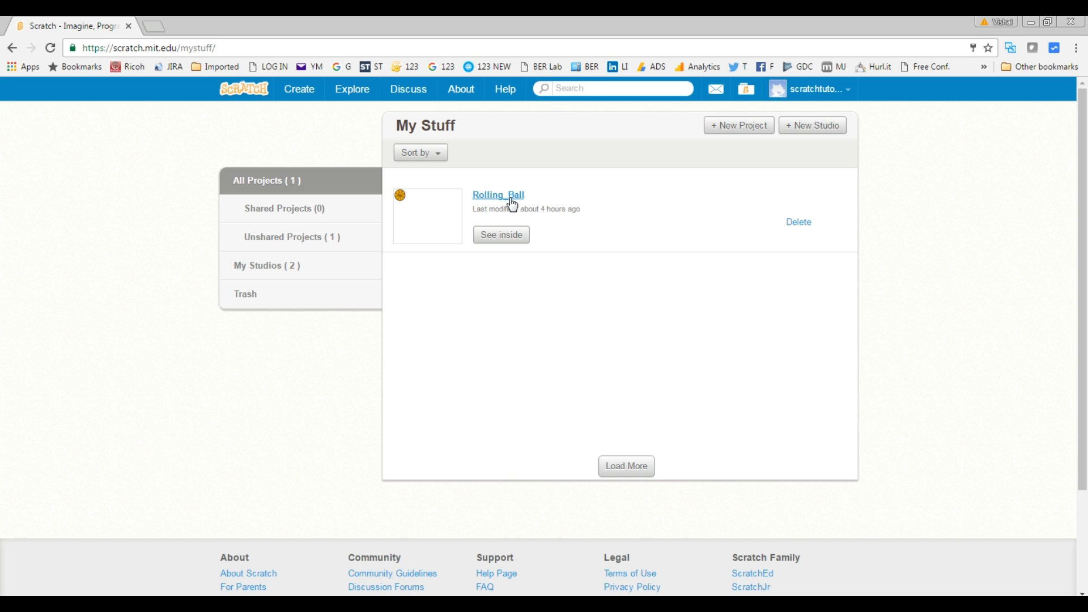
click(497, 194)
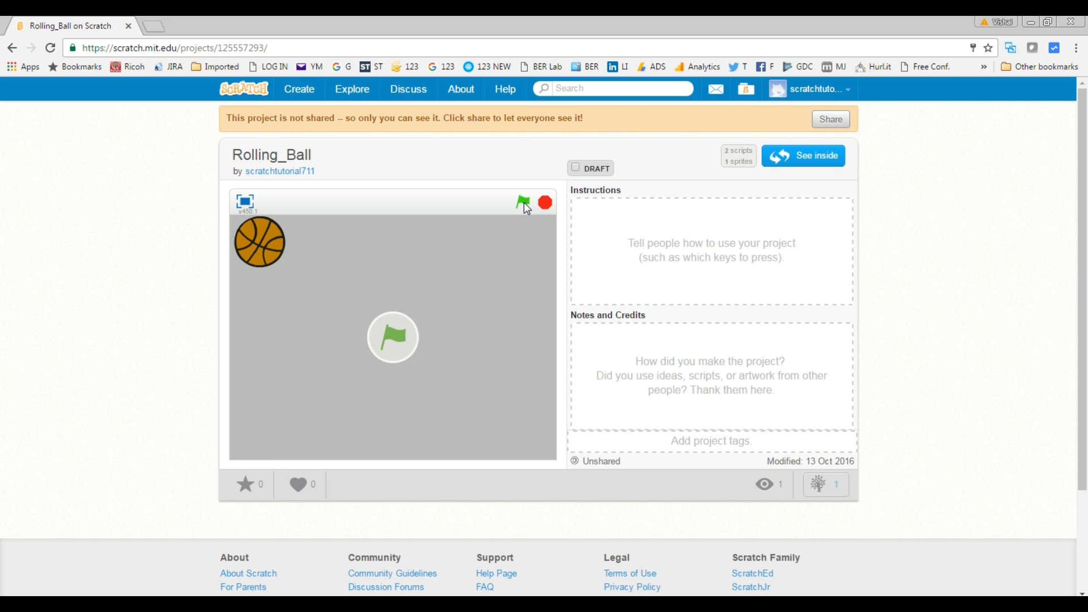
Play Rolling_Ball from its project page so the basketball bounces around
click(522, 202)
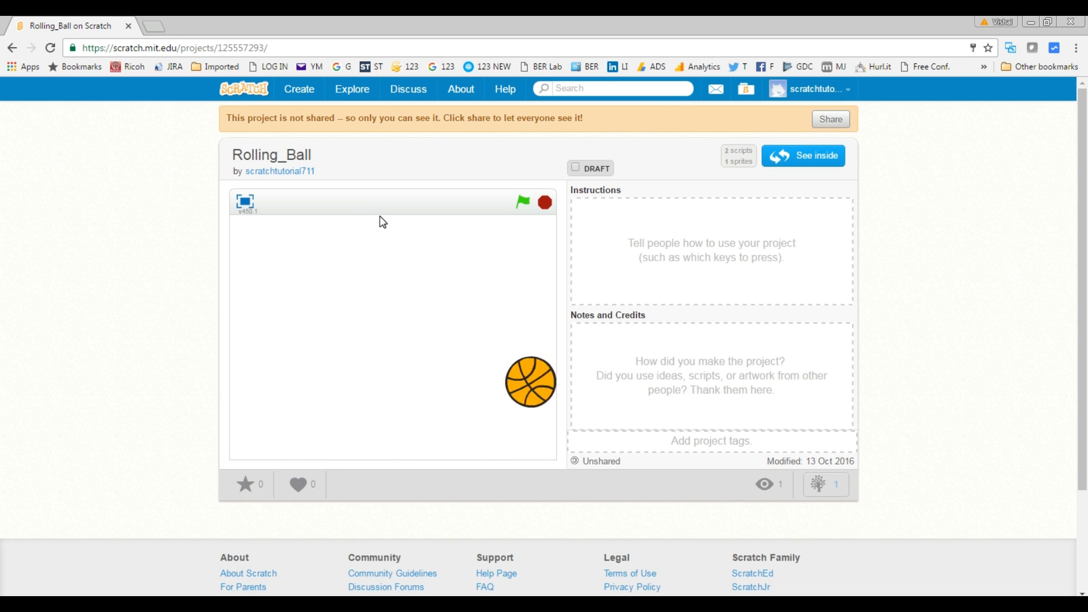
click(521, 201)
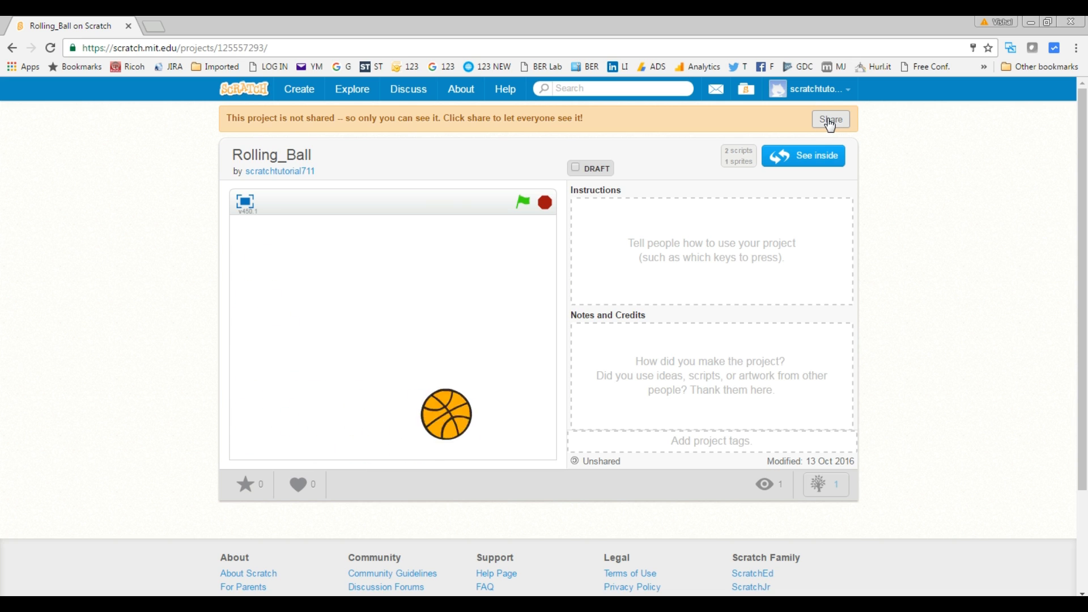
click(522, 201)
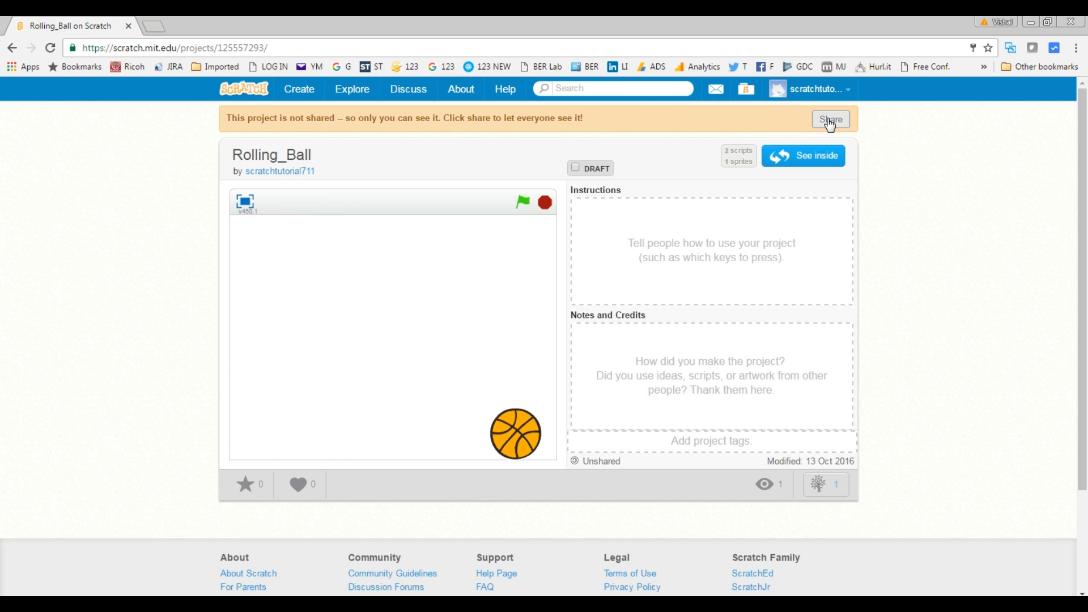
click(523, 202)
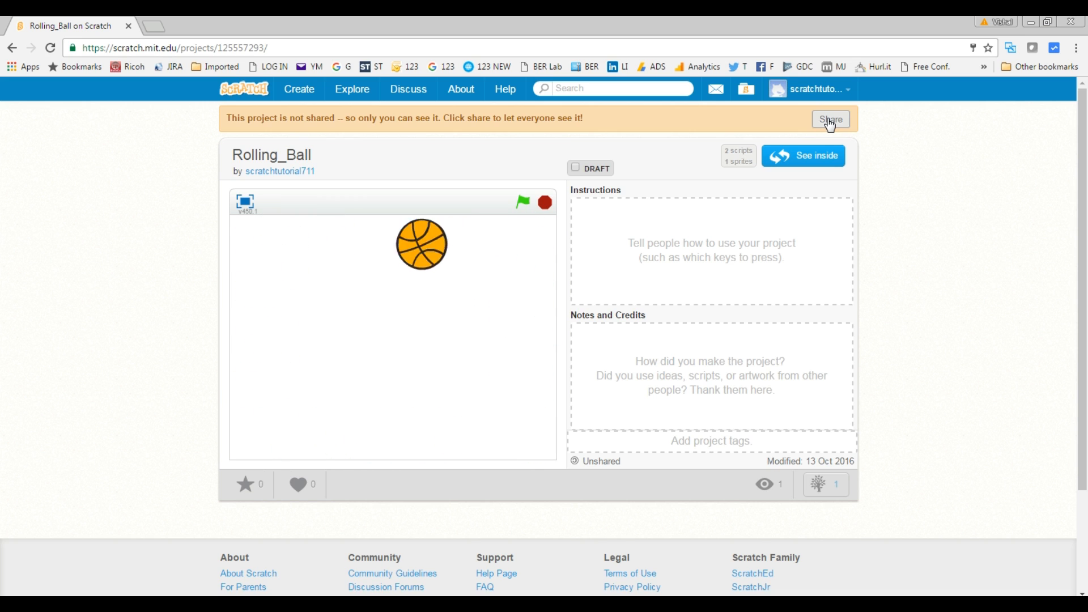